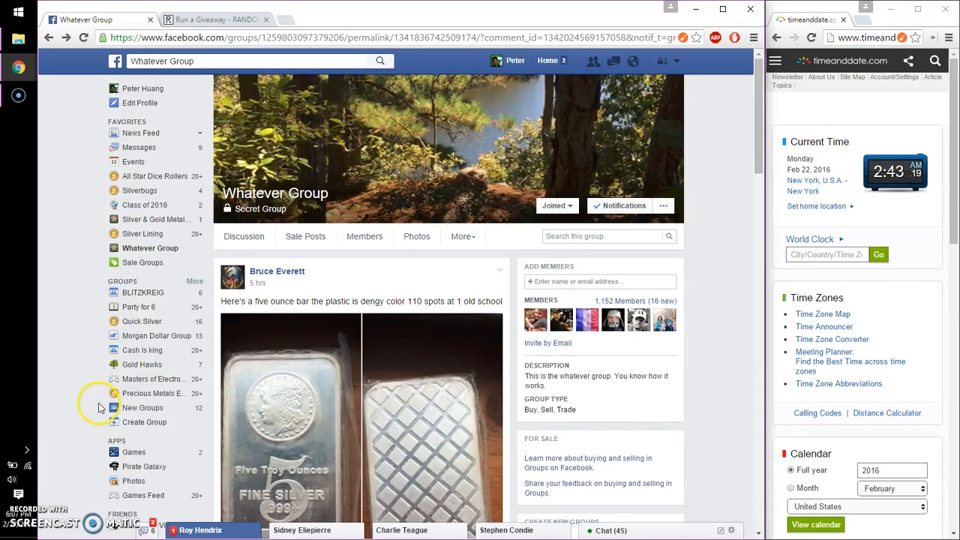
mouse_move(321, 294)
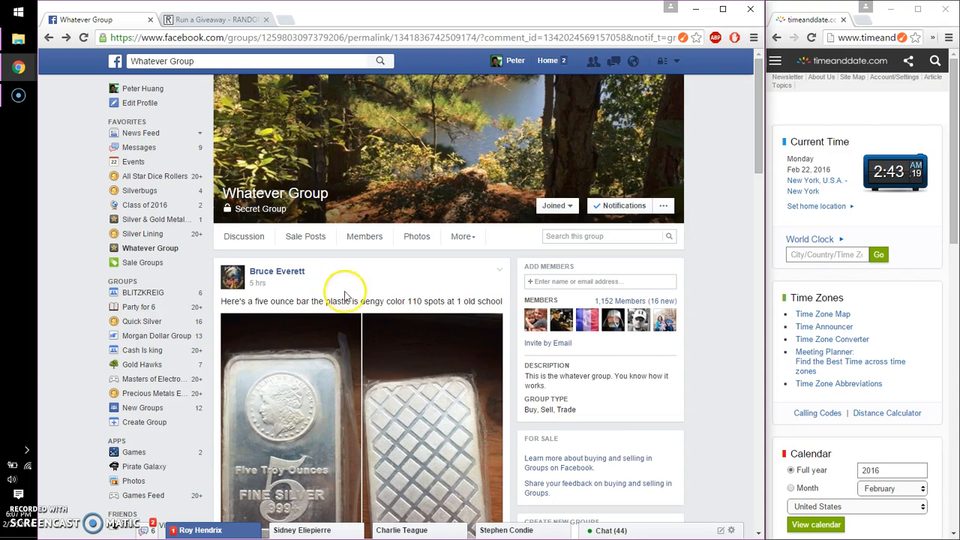
- Post the 'live' comment under the giveaway post and return to the top of the group page
scroll("down", 3)
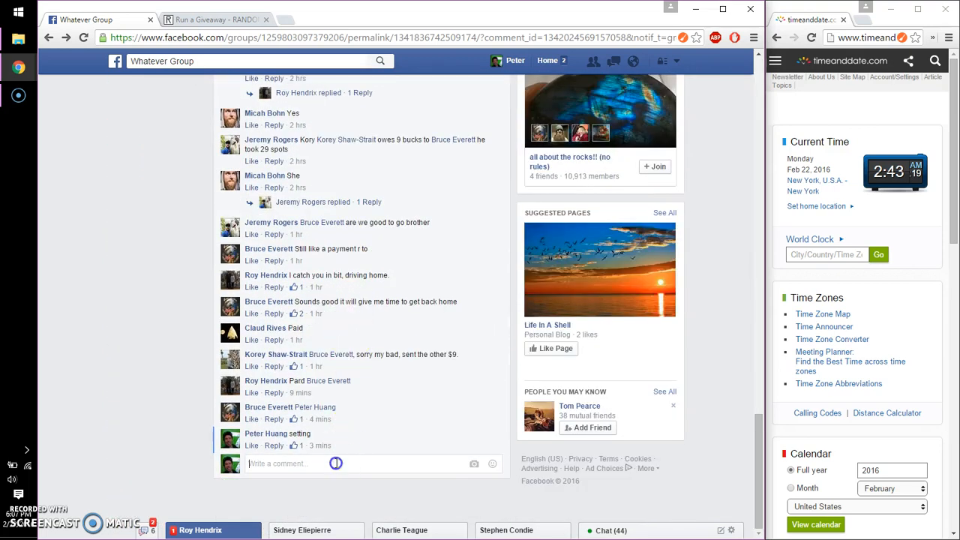
key("enter")
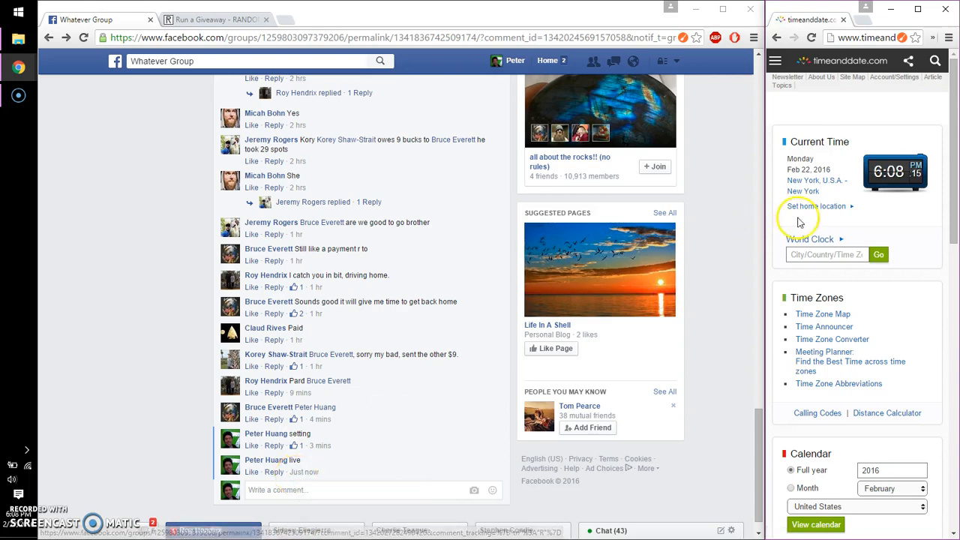
left_click(150, 249)
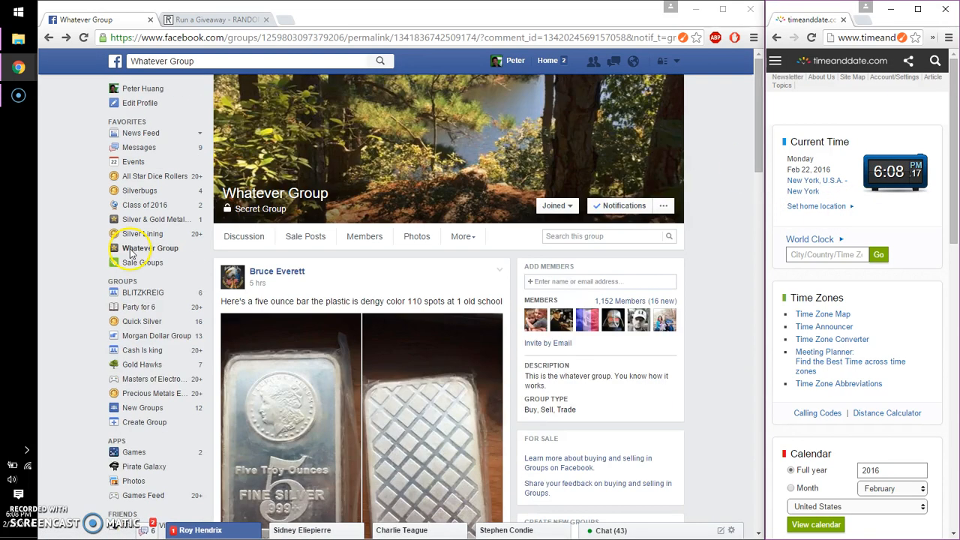
- Expand the entry-list comment and copy the numbered roster of spots 1 through 110
scroll("down", 3)
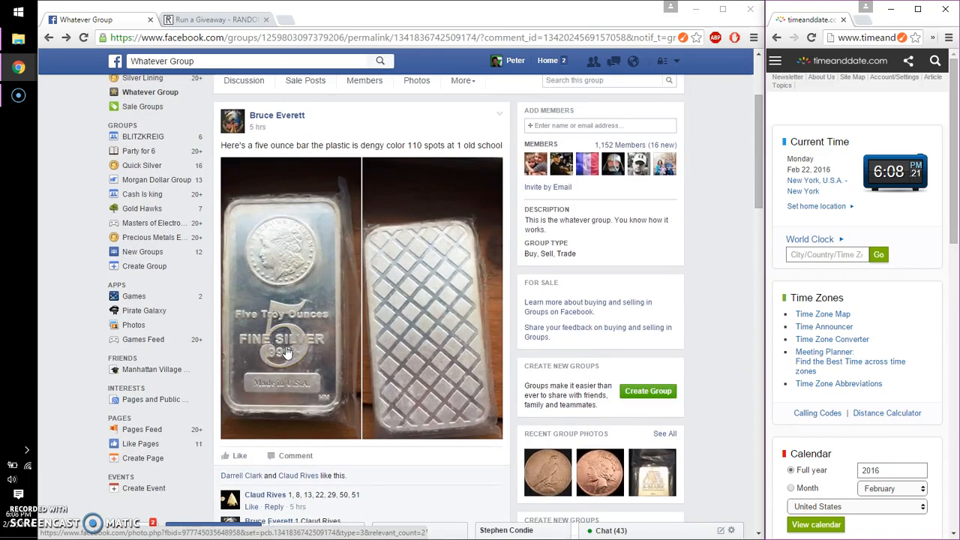
scroll("down", 3)
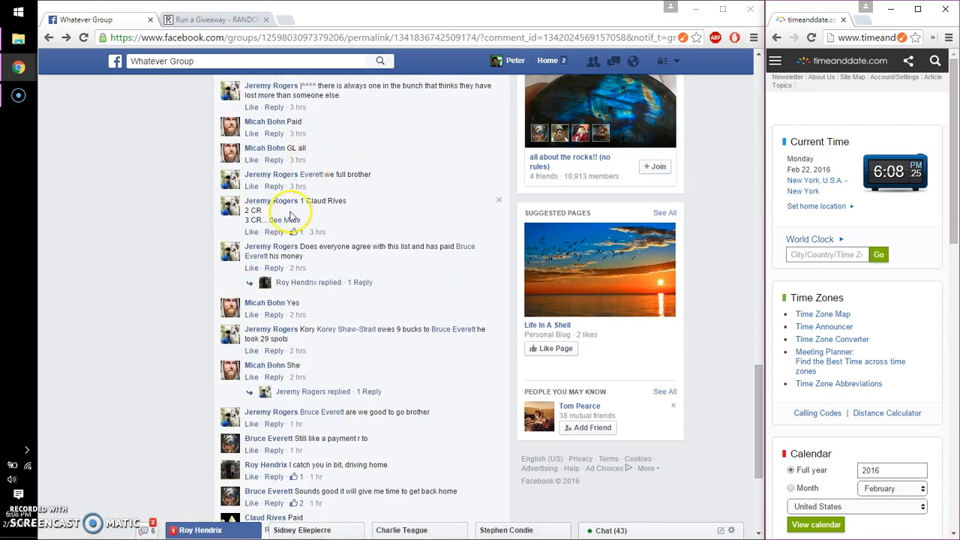
left_click(283, 219)
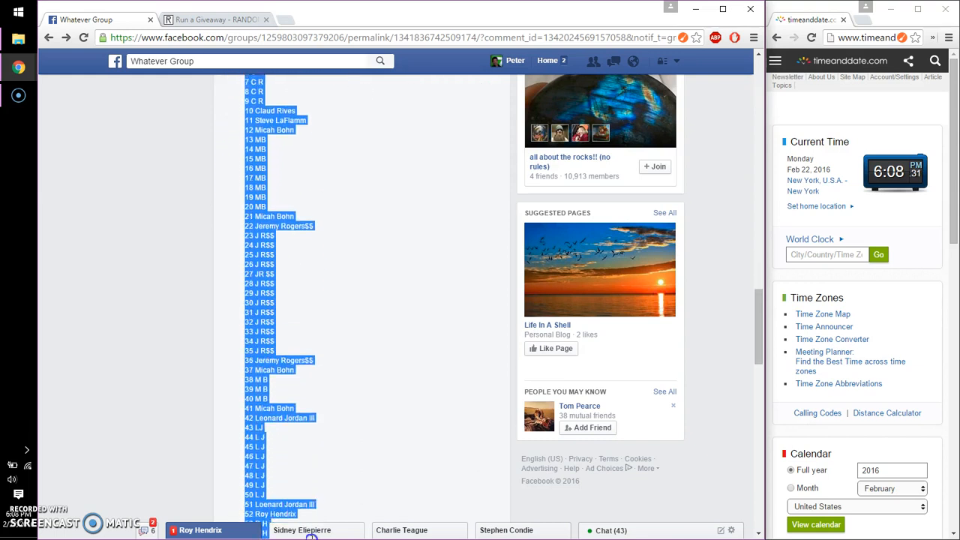
scroll("down", 3)
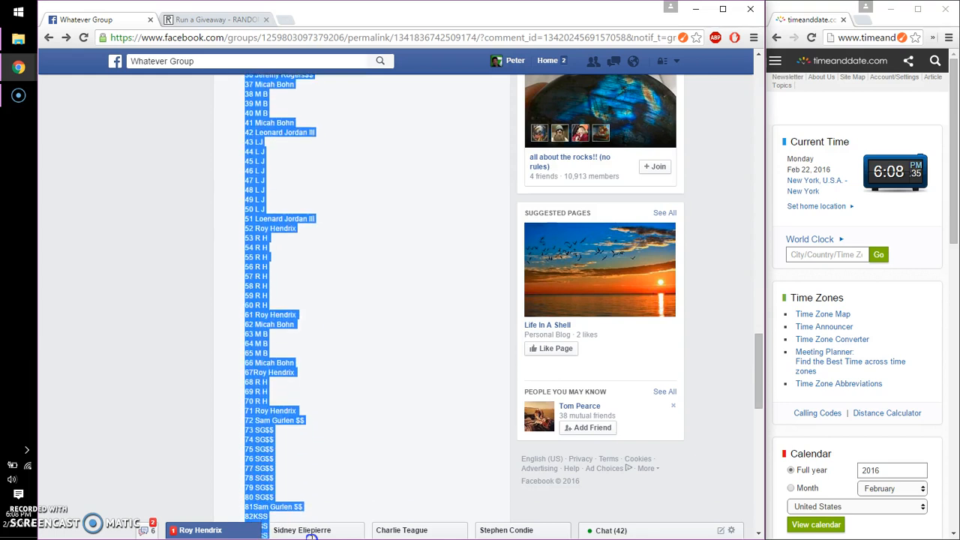
scroll("down", 3)
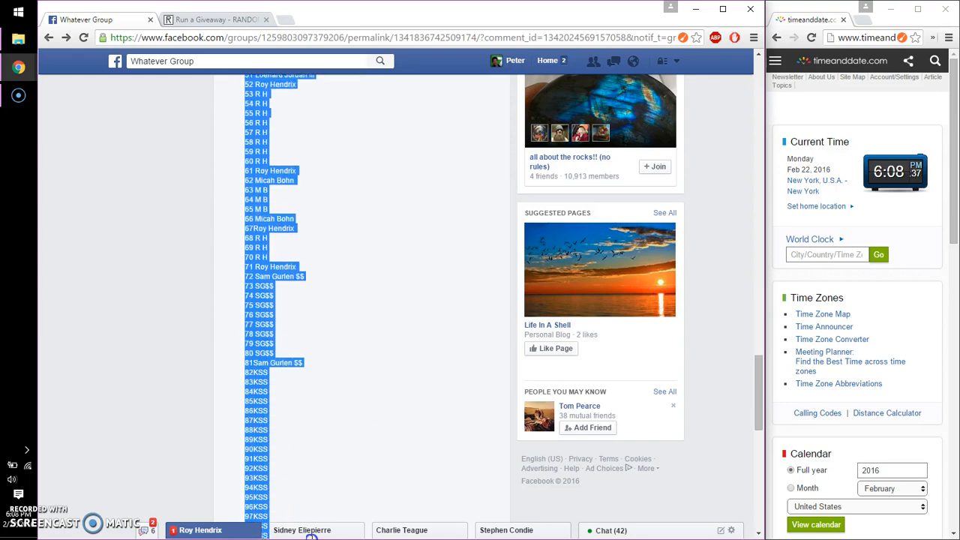
scroll("down", 3)
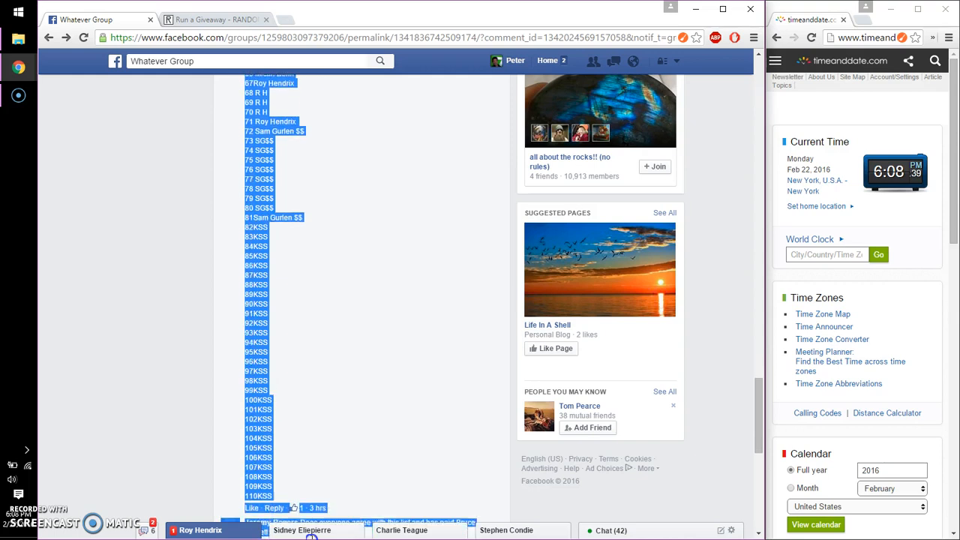
scroll("down", 3)
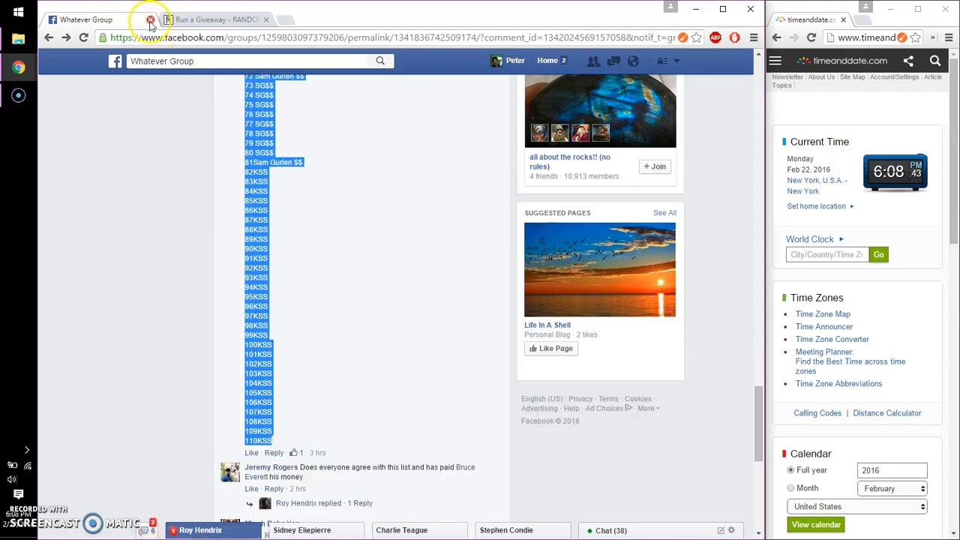
- Roll dice for 9 rounds on the 110-entry giveaway and request to begin it
left_click(217, 20)
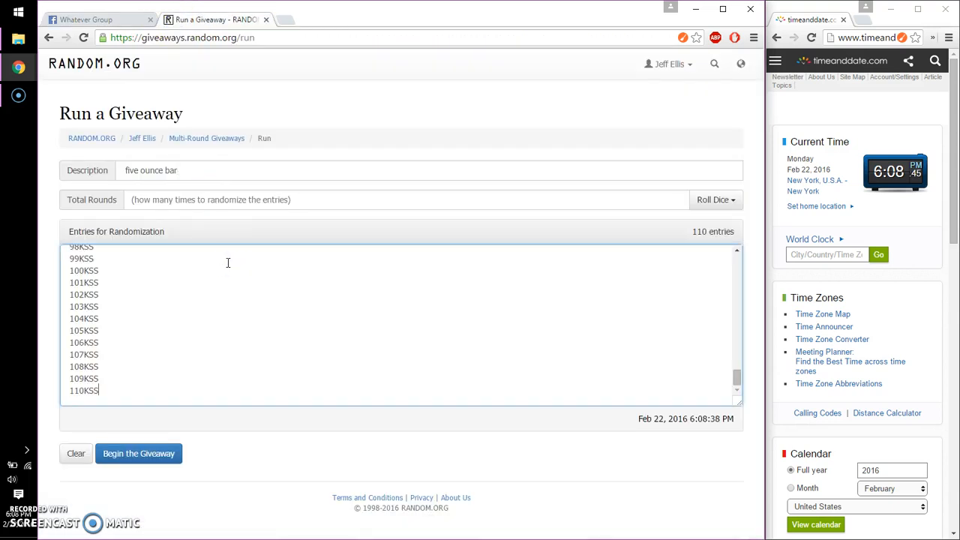
left_click(98, 20)
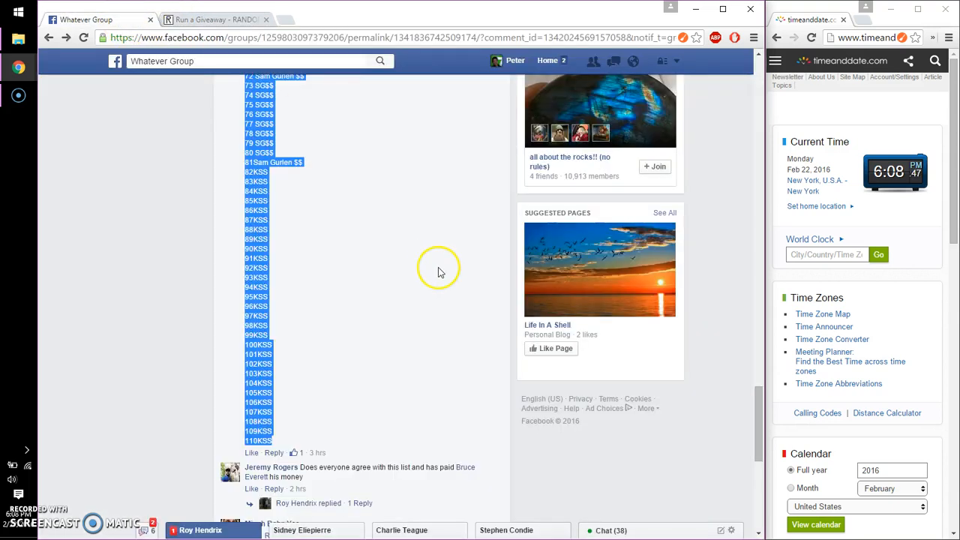
left_click(217, 19)
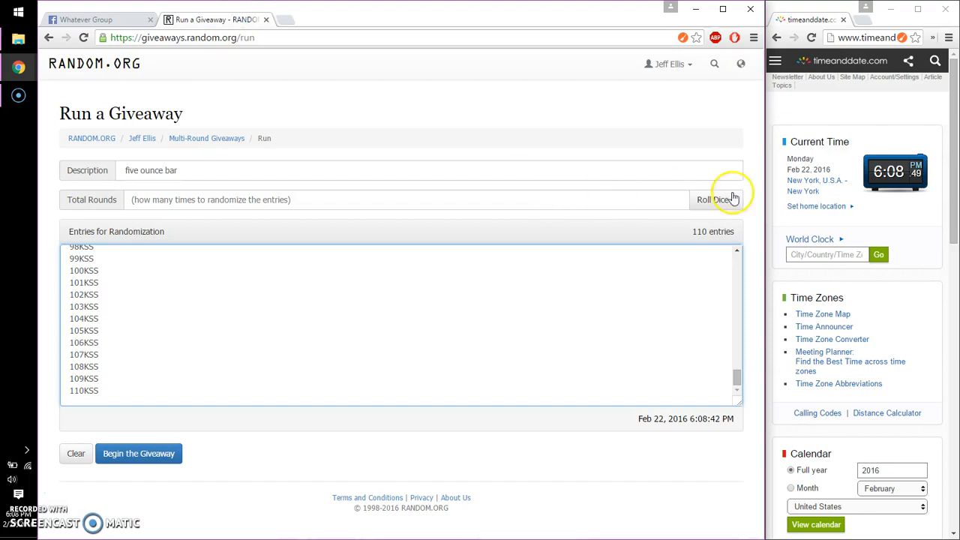
left_click(711, 200)
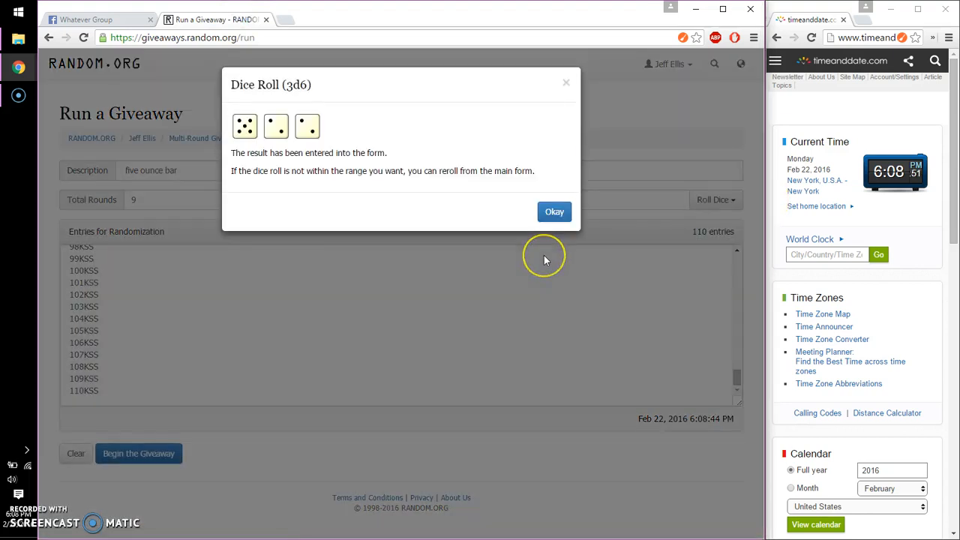
left_click(554, 212)
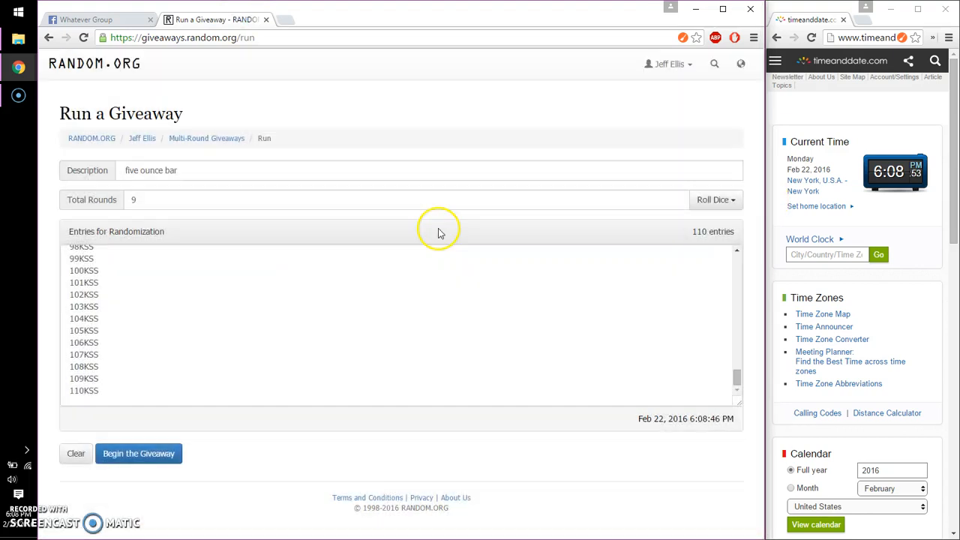
left_click(138, 453)
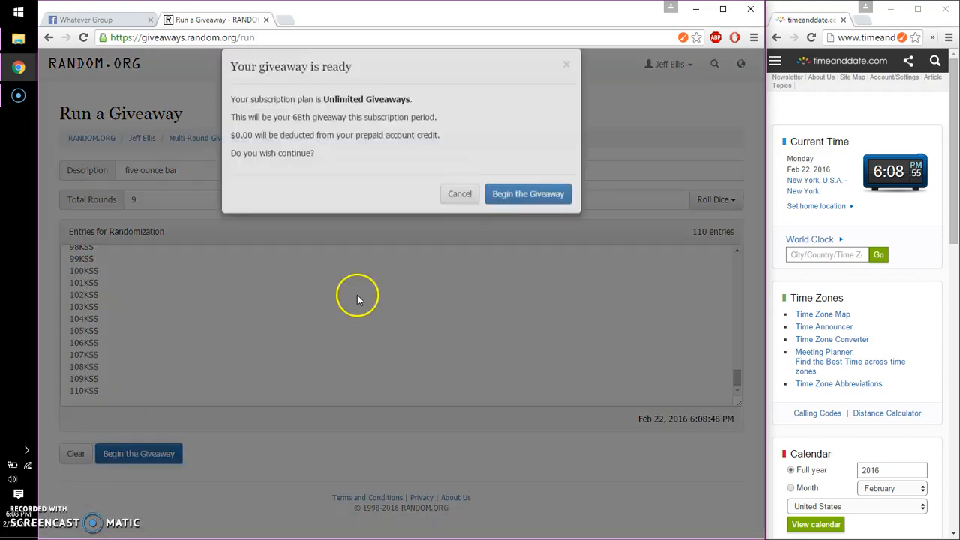
- Confirm the start and randomize the entries through round 8 of 9
left_click(528, 194)
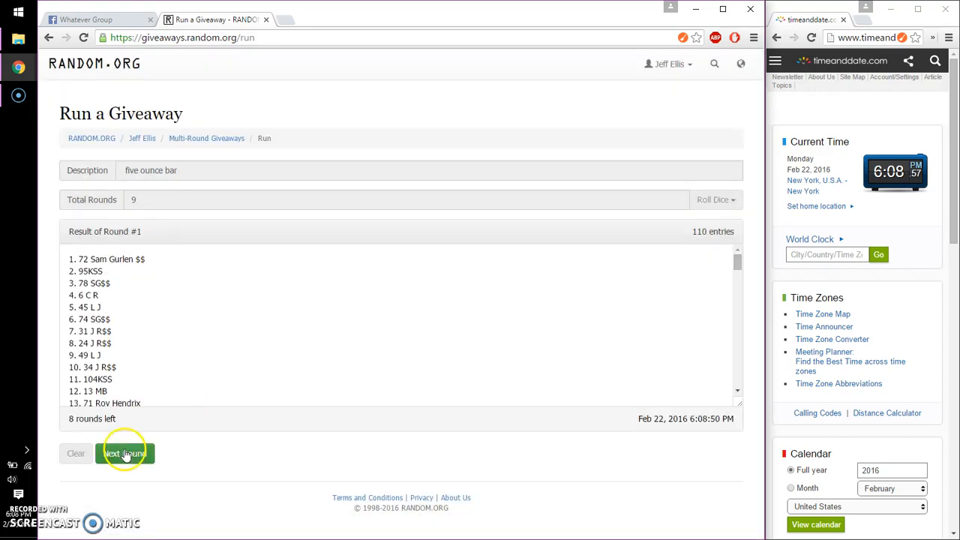
left_click(124, 453)
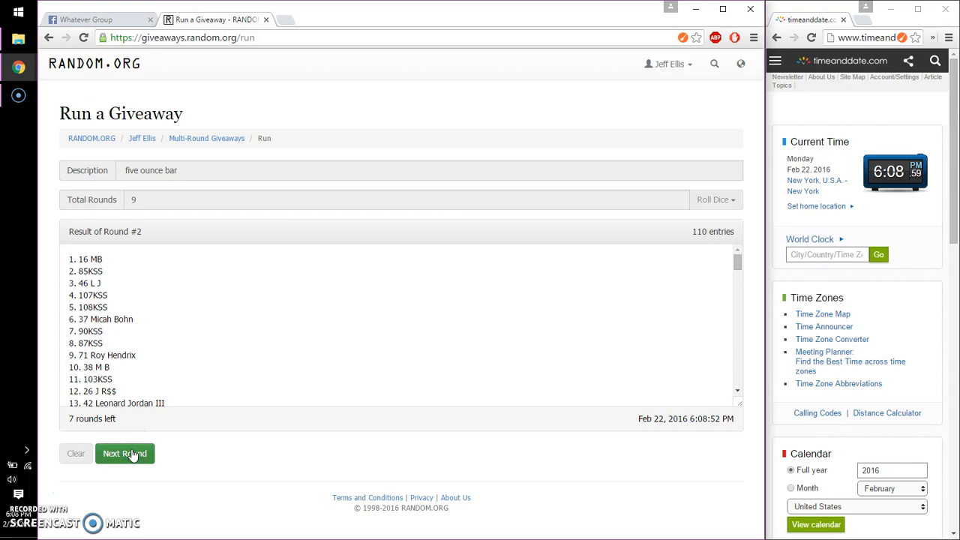
left_click(124, 453)
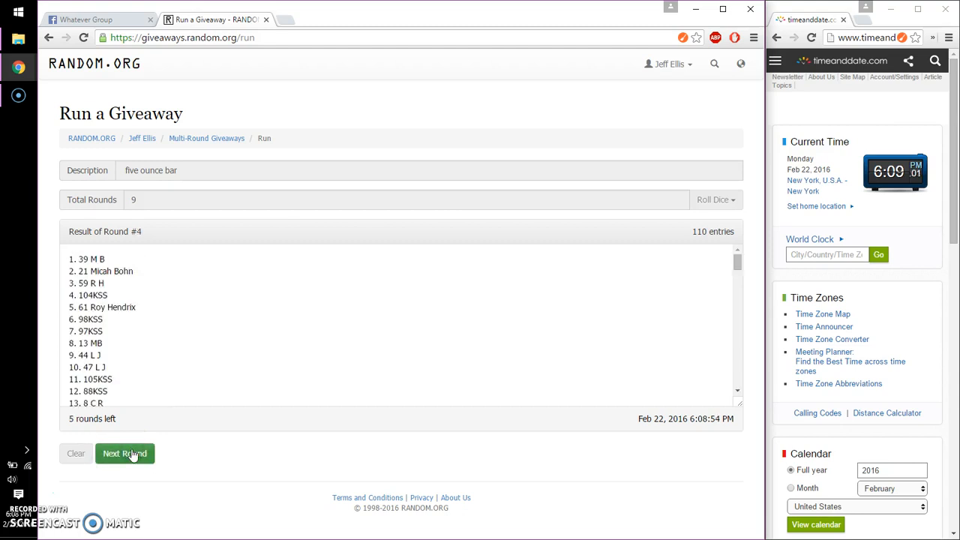
left_click(125, 453)
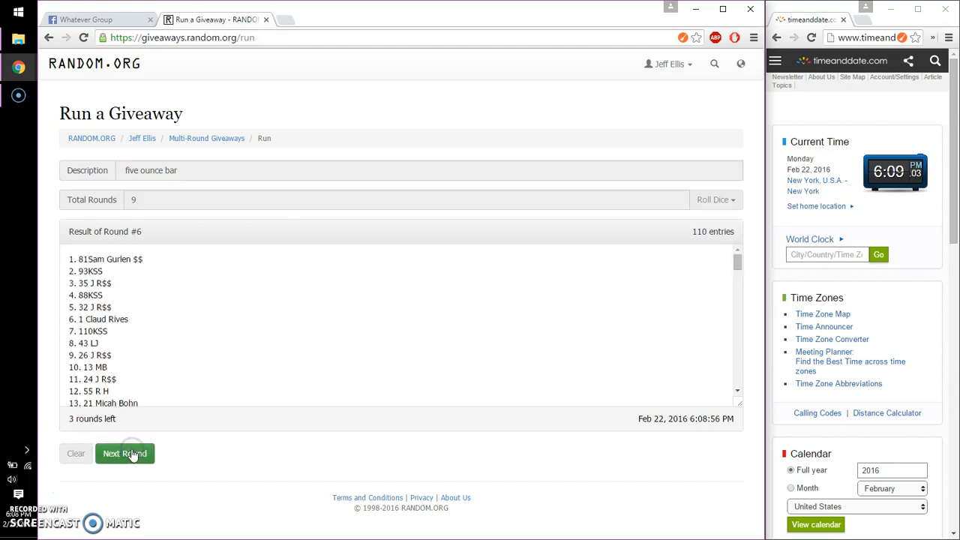
left_click(124, 453)
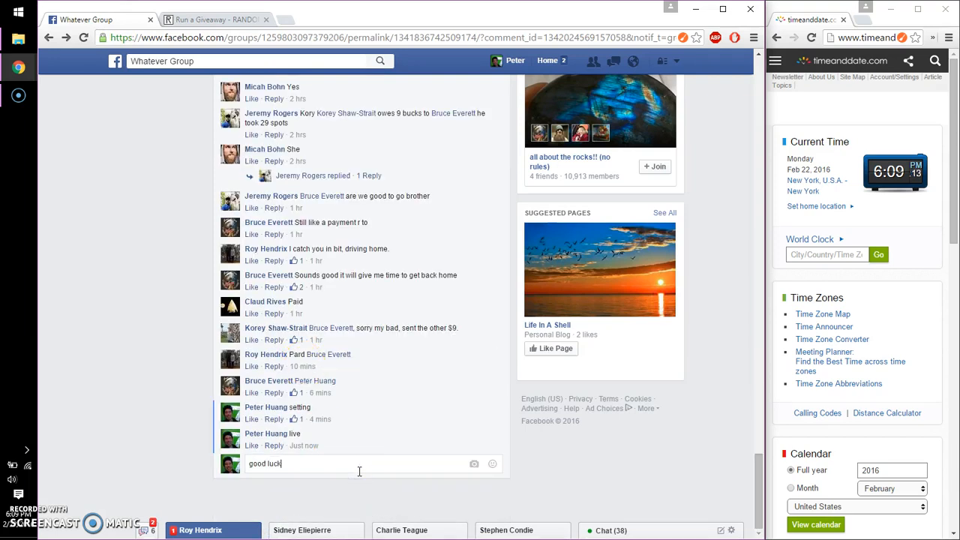
left_click(218, 19)
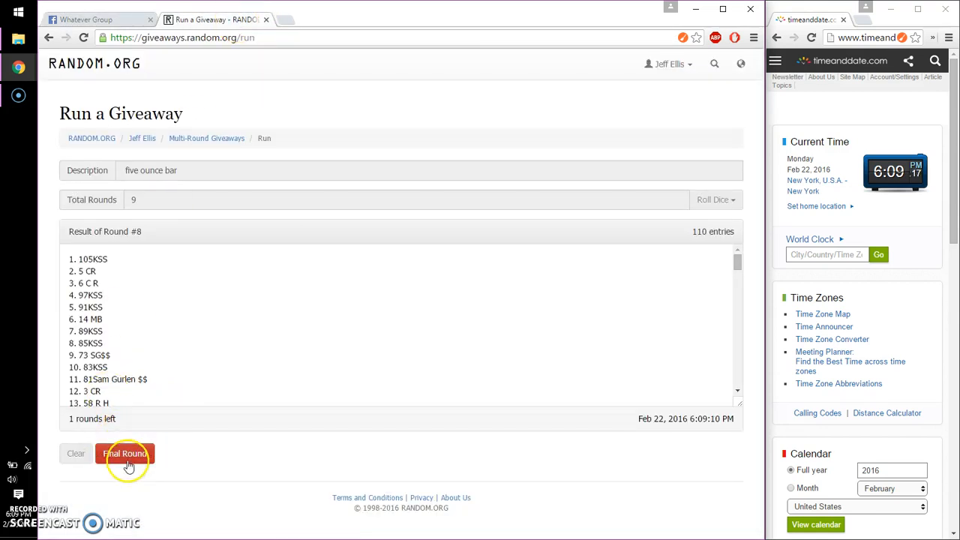
- Draw the ninth and final round so the giveaway shows as completed
left_click(126, 453)
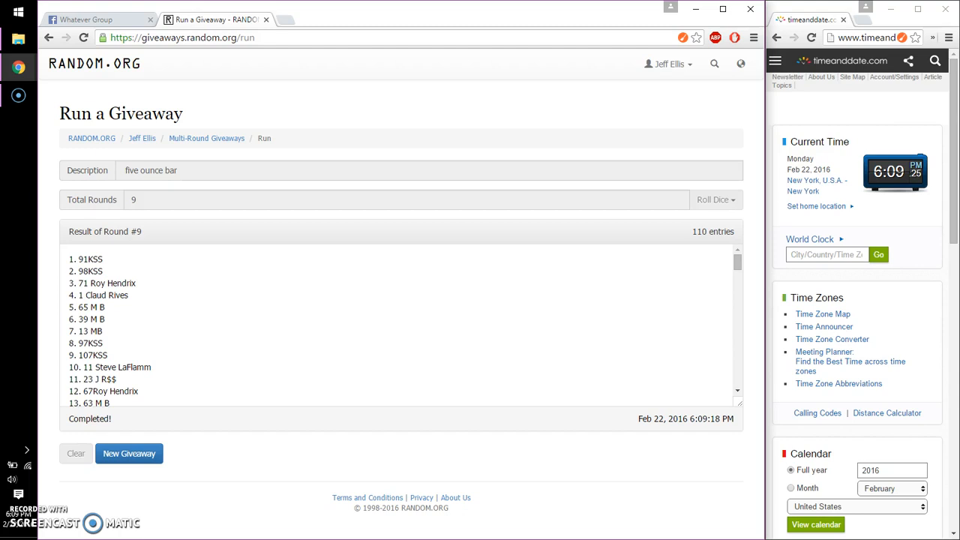
- Comment 'done' in the Facebook thread and return to the completed RANDOM.ORG results
left_click(99, 19)
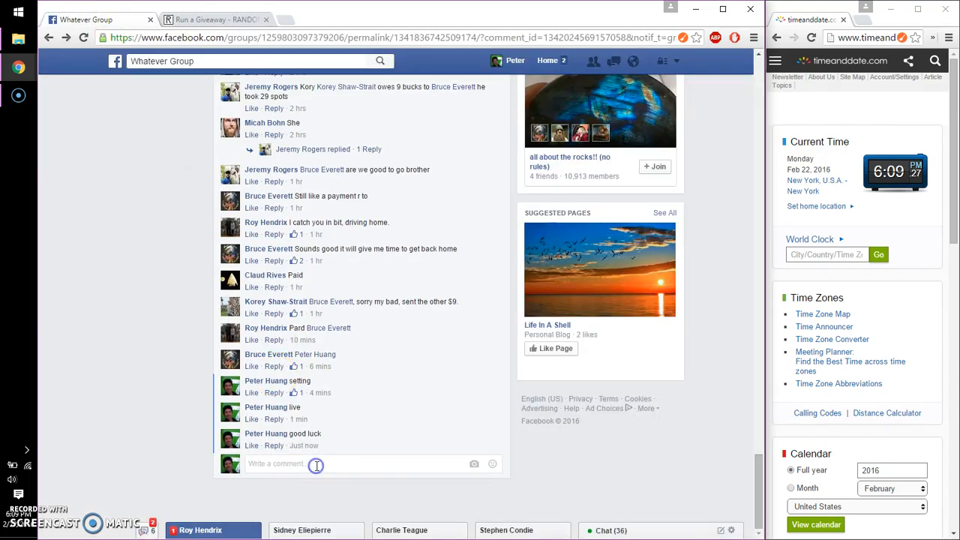
type("done")
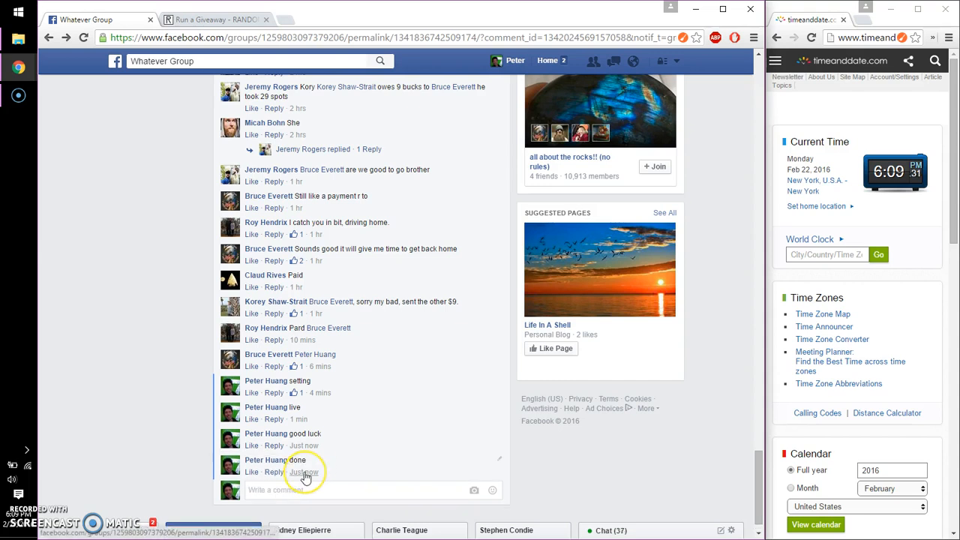
mouse_move(303, 471)
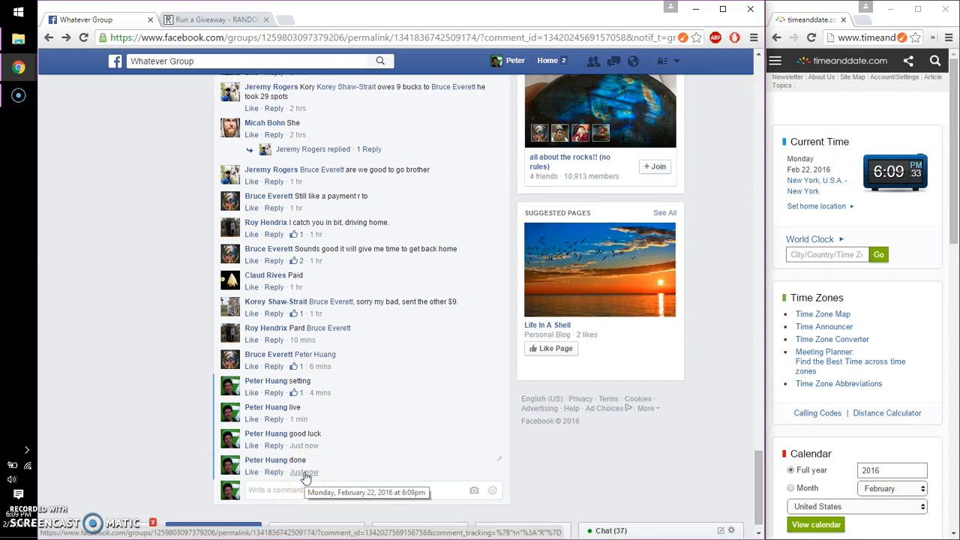
left_click(216, 19)
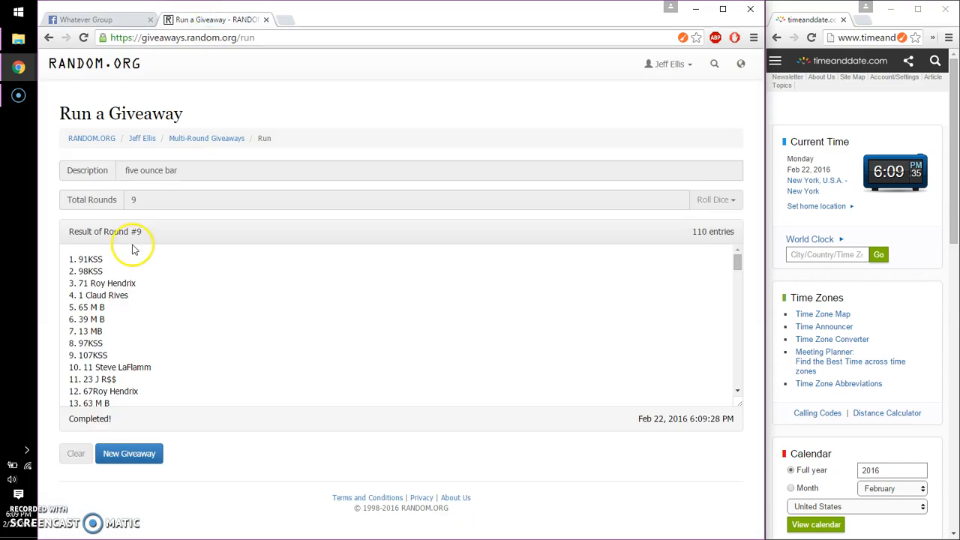